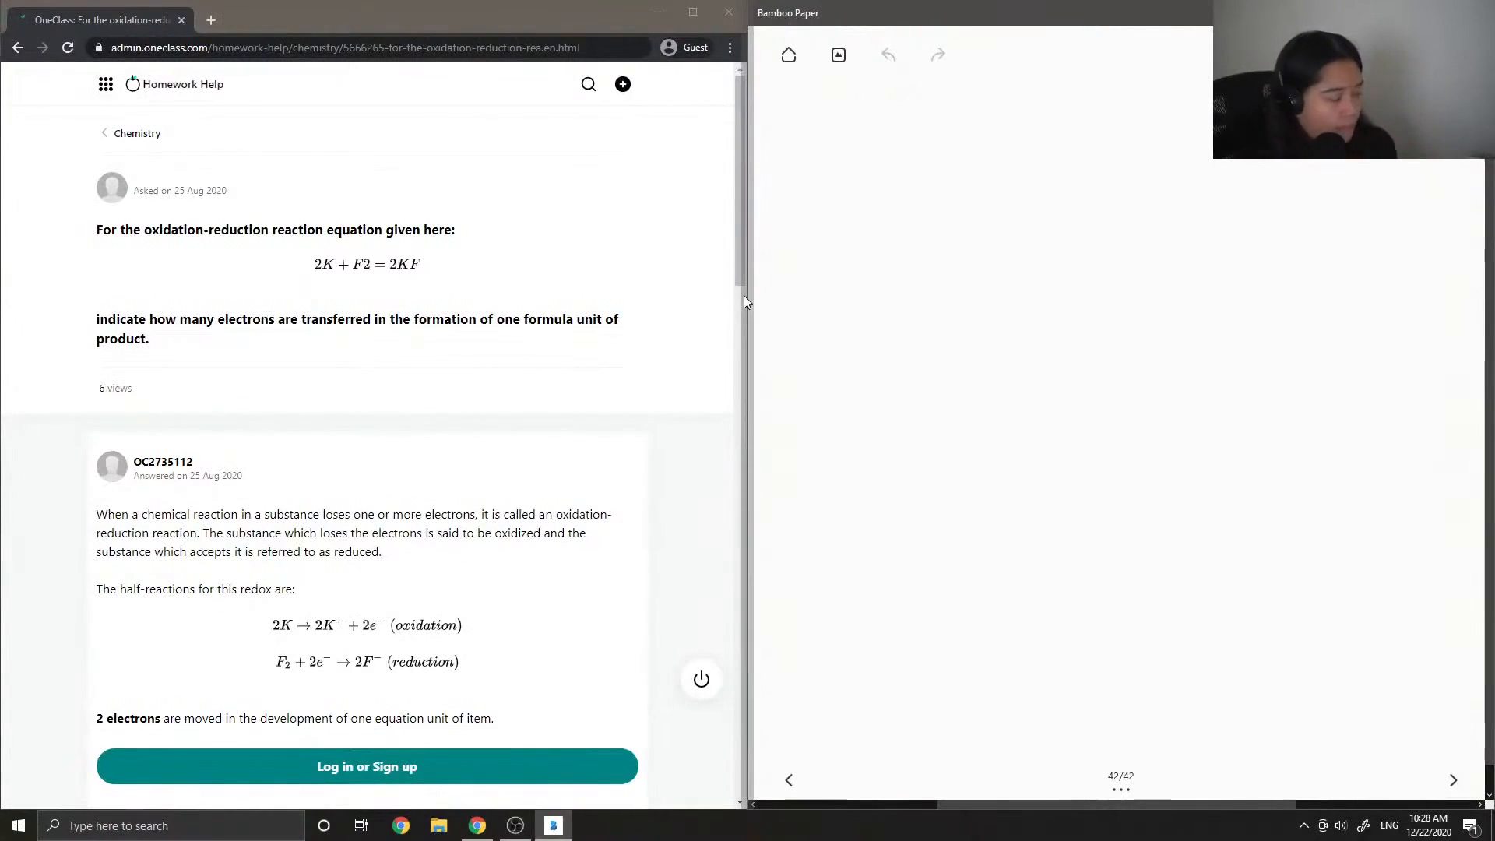
- Handwrite the question number '4.)' at the top left of the page
left_click_drag(772, 104, 787, 134)
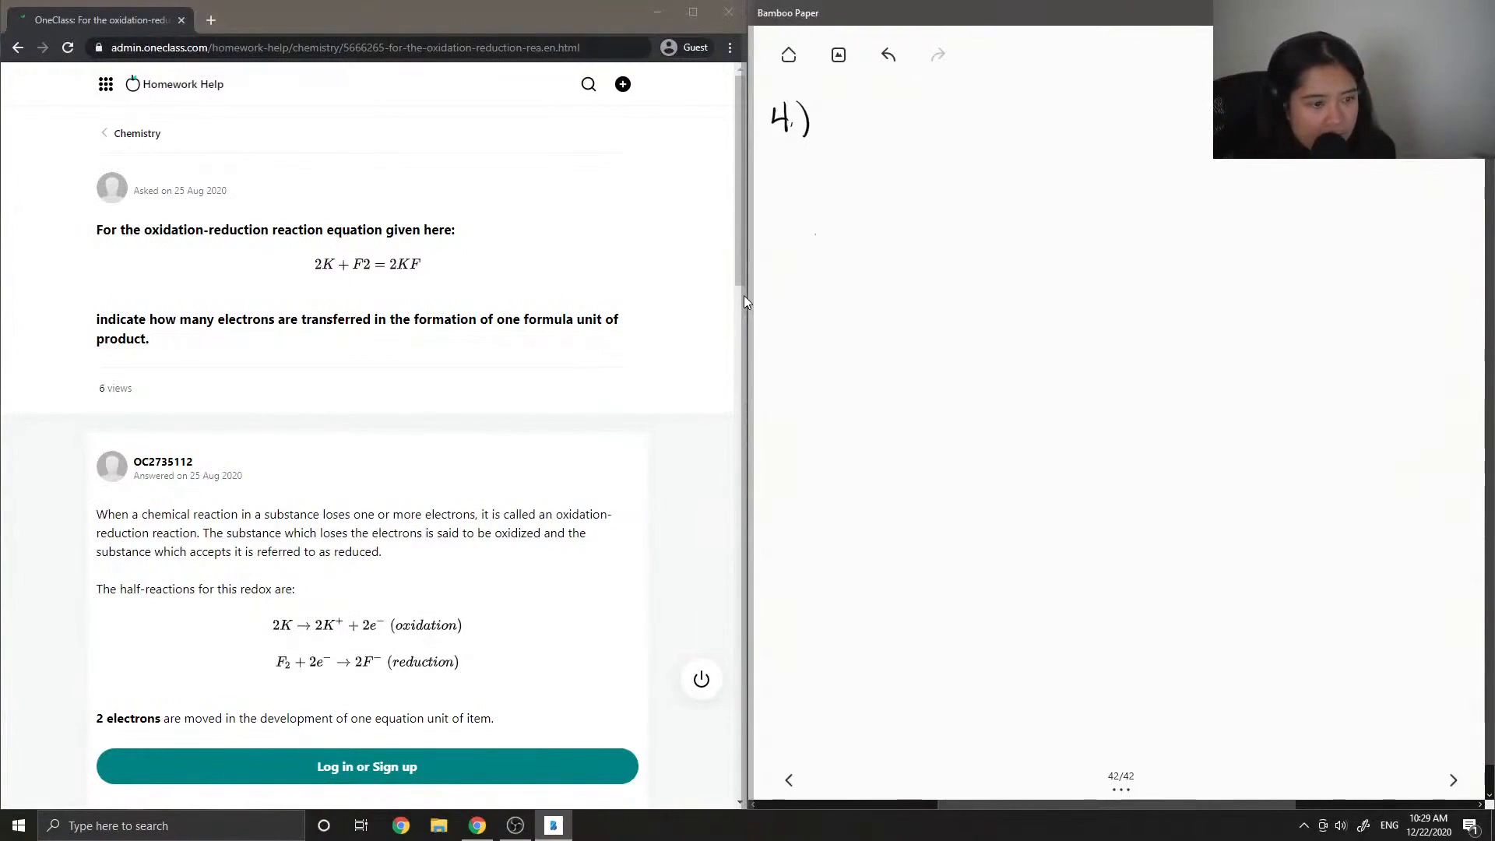
- Handwrite the equation 2K + F₂ → 2KF with 'Ox:' and 'Red:' labels below it
left_click_drag(809, 243, 862, 238)
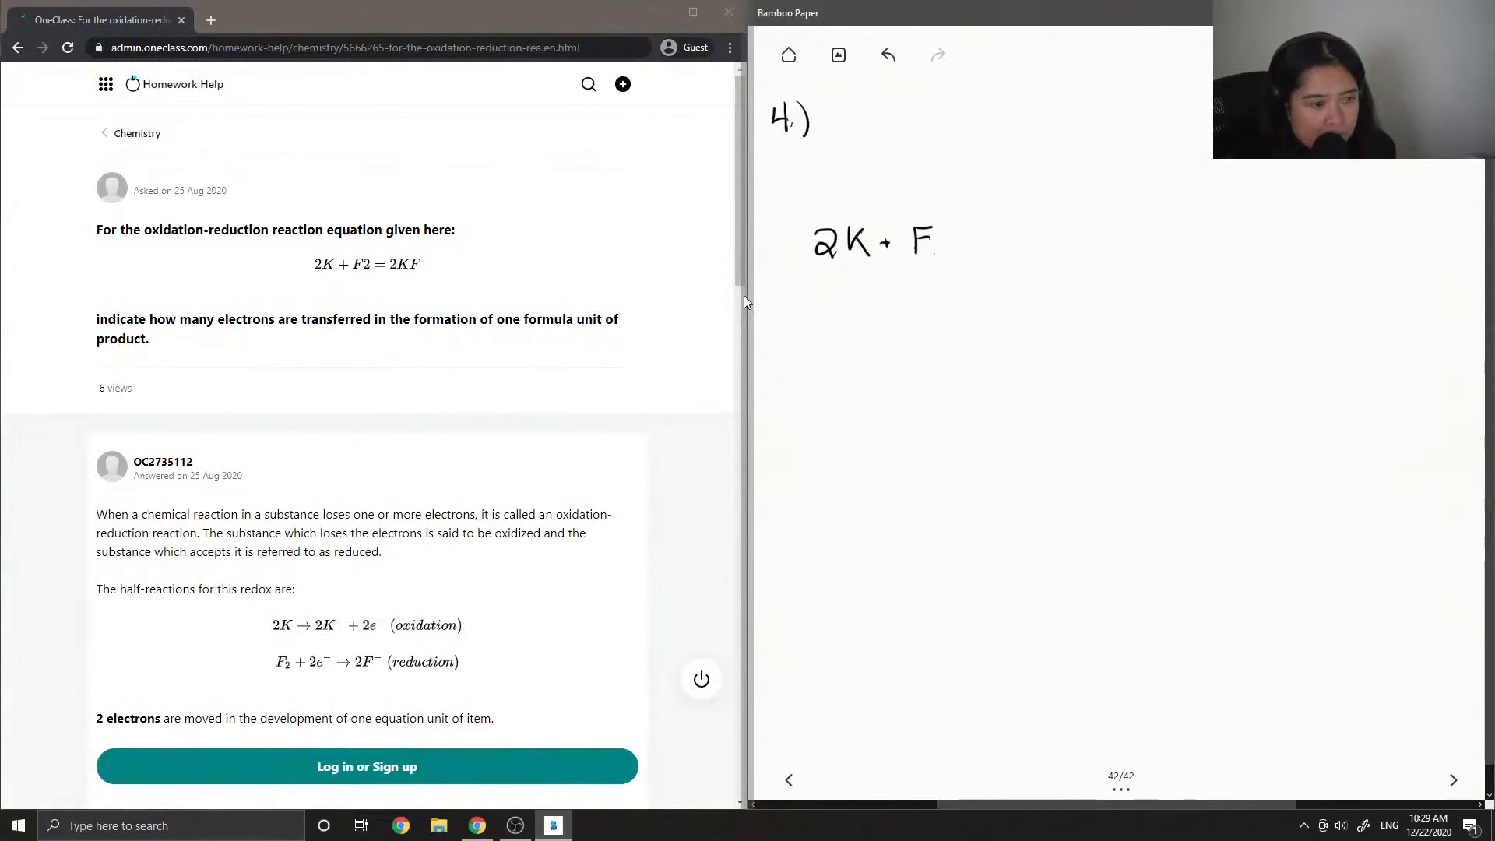
left_click_drag(948, 257, 1015, 241)
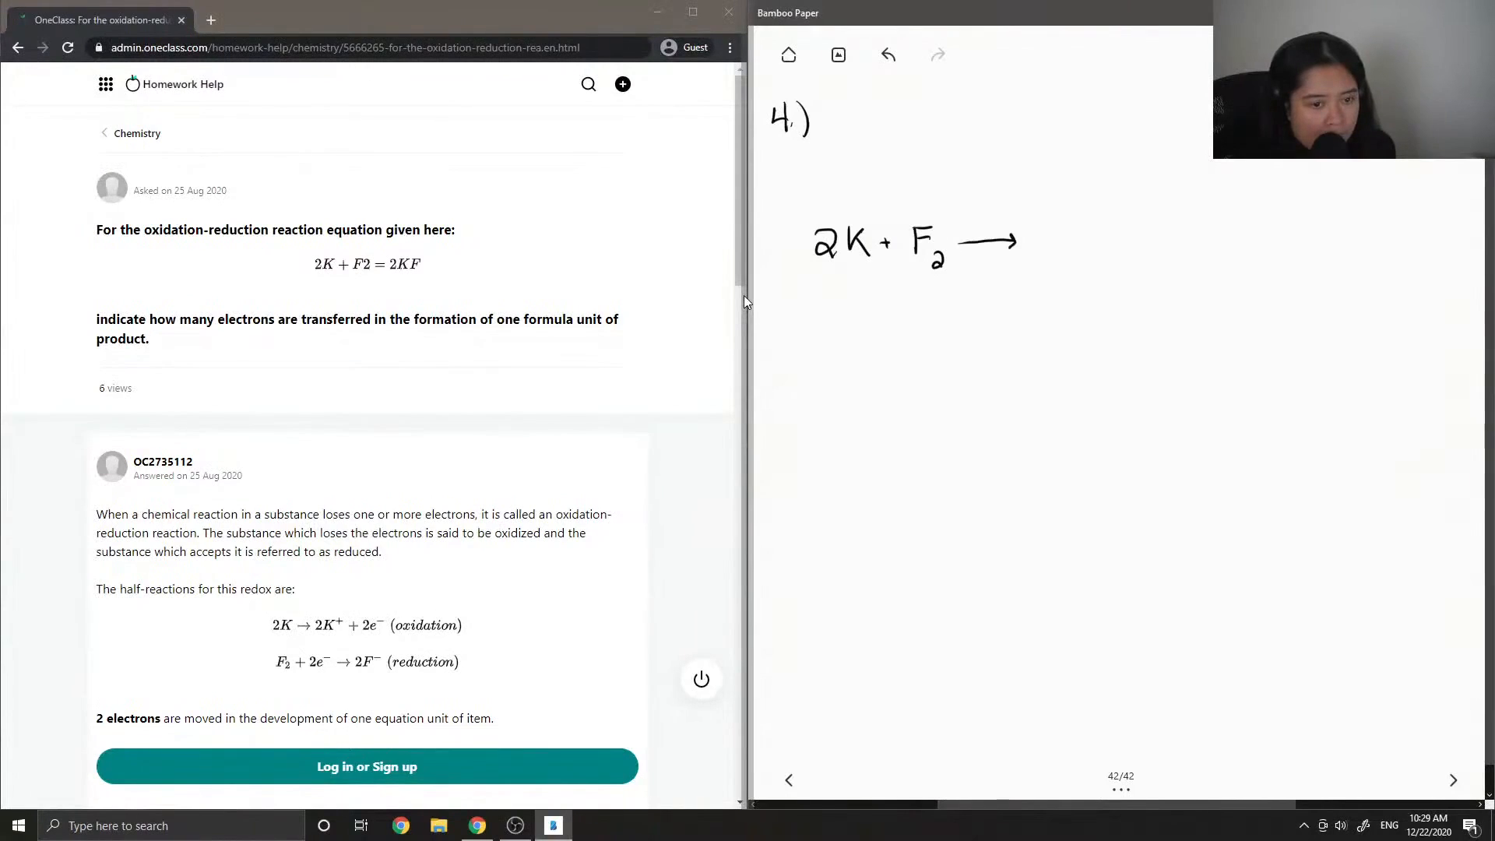
left_click_drag(1043, 252, 1064, 234)
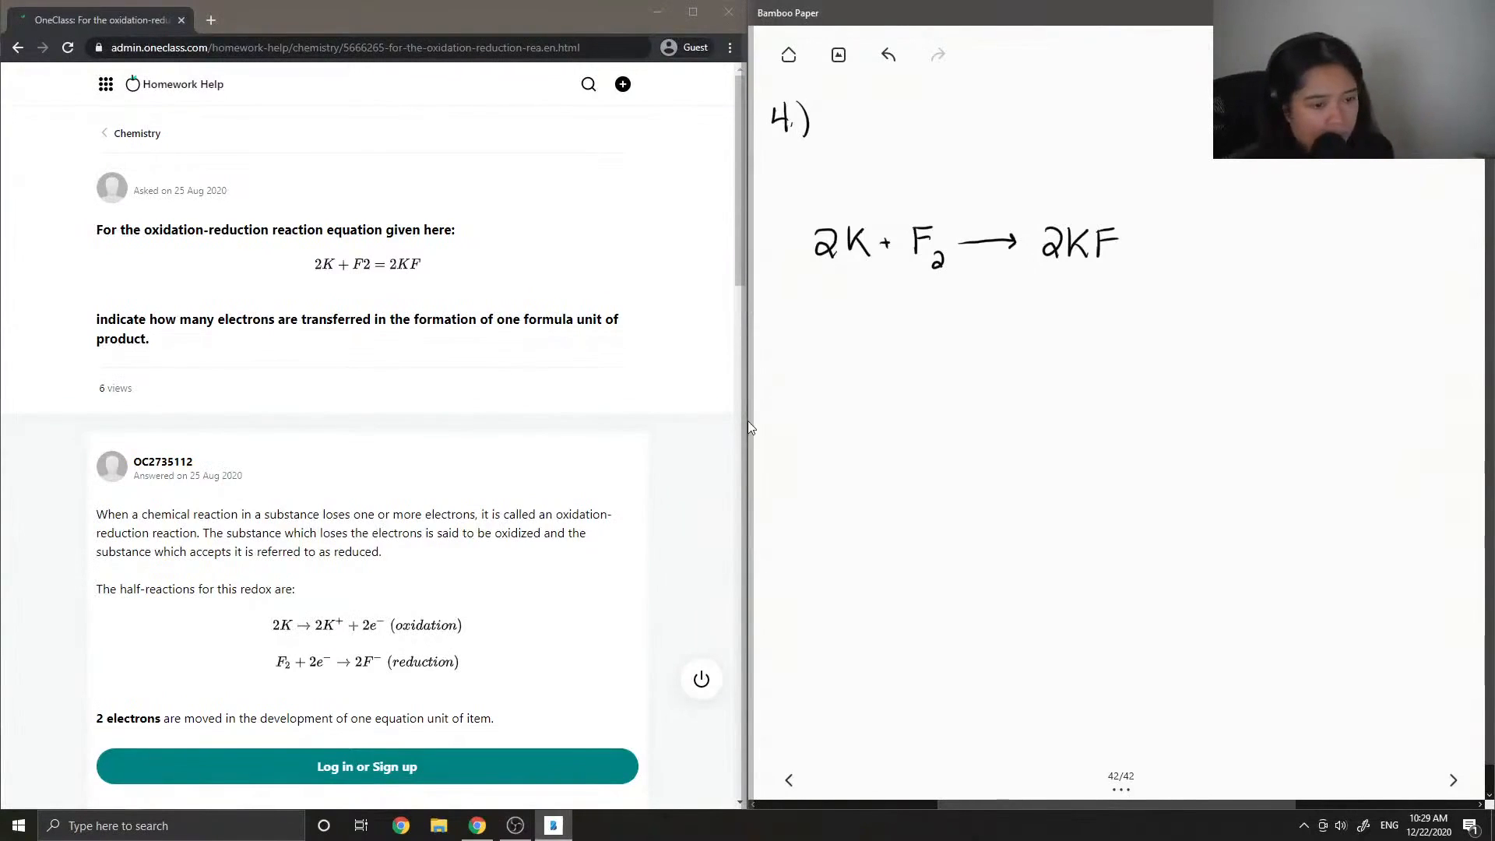
left_click_drag(791, 337, 805, 350)
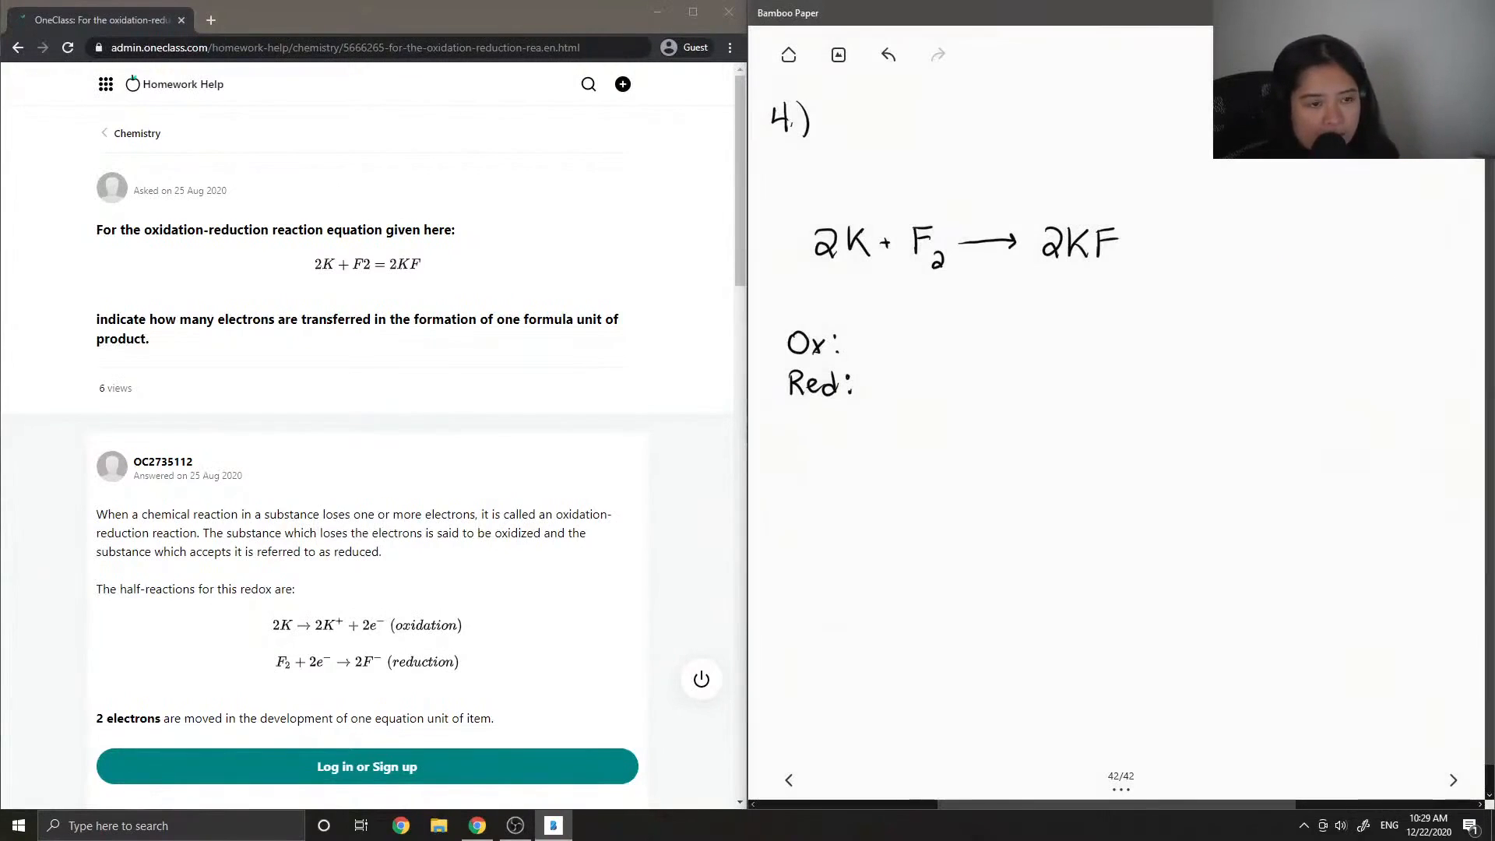
- Write 'LEO GER' in blue, oxidation numbers 0, 0, +1, −1 above the equation, and '2K' after 'Ox:'
left_click_drag(849, 124, 890, 114)
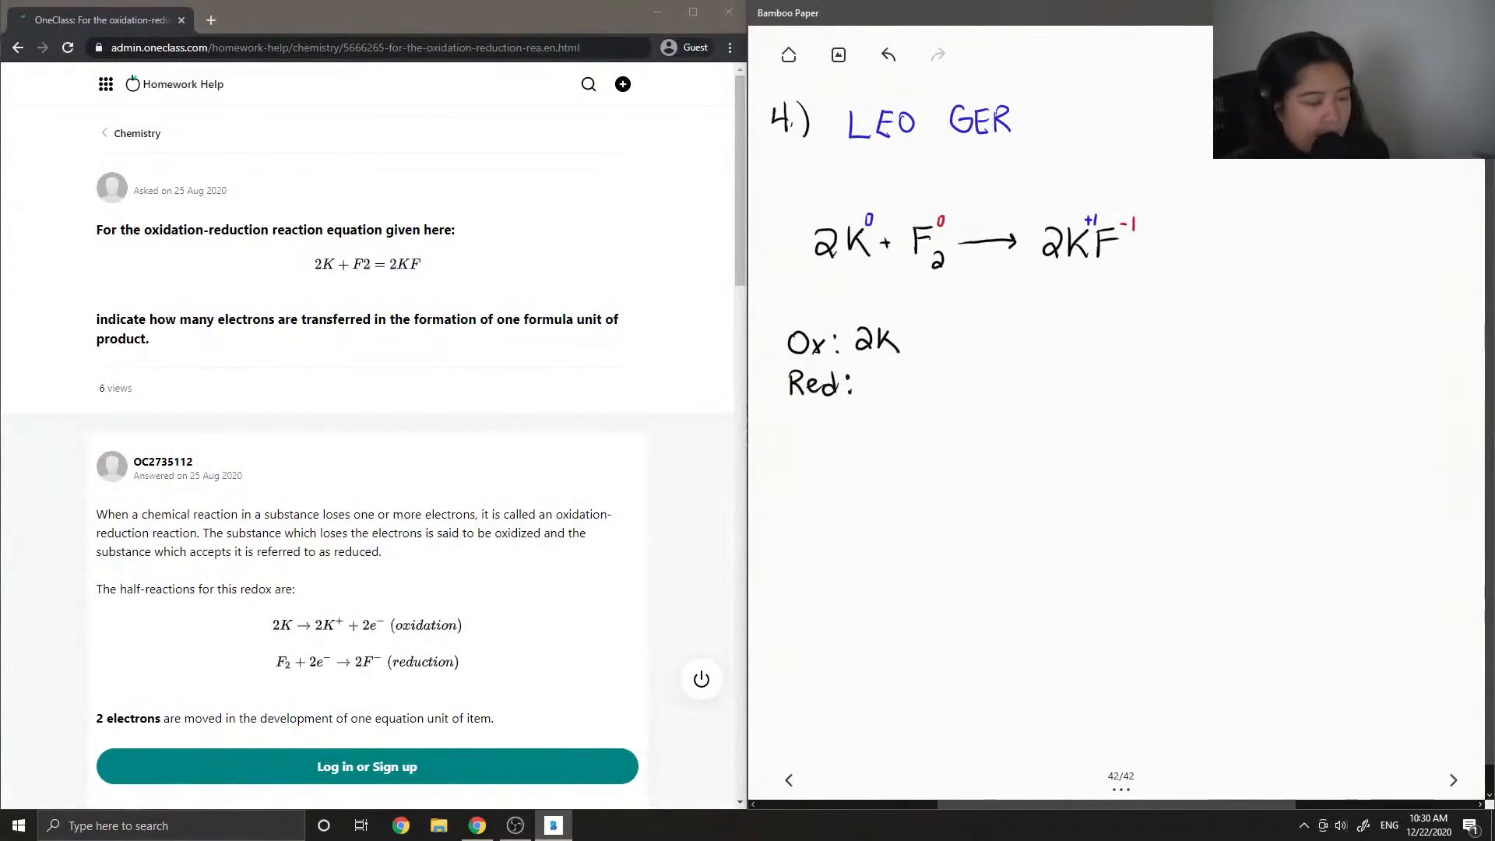
- Write half-reactions 2K → 2K⁺ + 2e⁻ and F₂ + 2e⁻ → 2F⁻, then begin '∴ 2e⁻ are' in red
left_click_drag(901, 336, 951, 337)
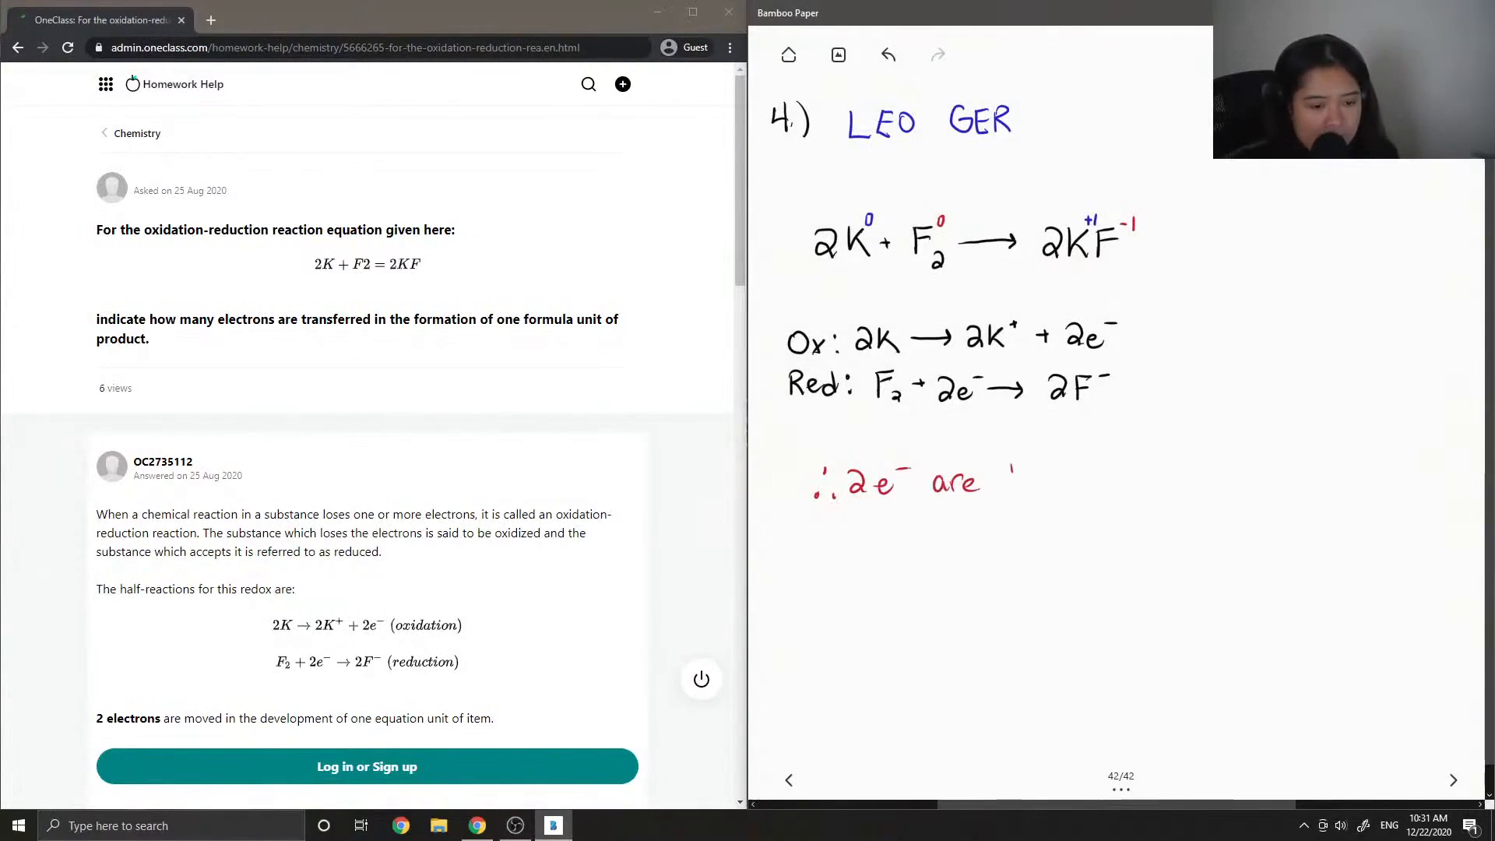
- Finish the red conclusion so it reads '∴ 2e⁻ are transferred'
left_click_drag(992, 482, 1063, 481)
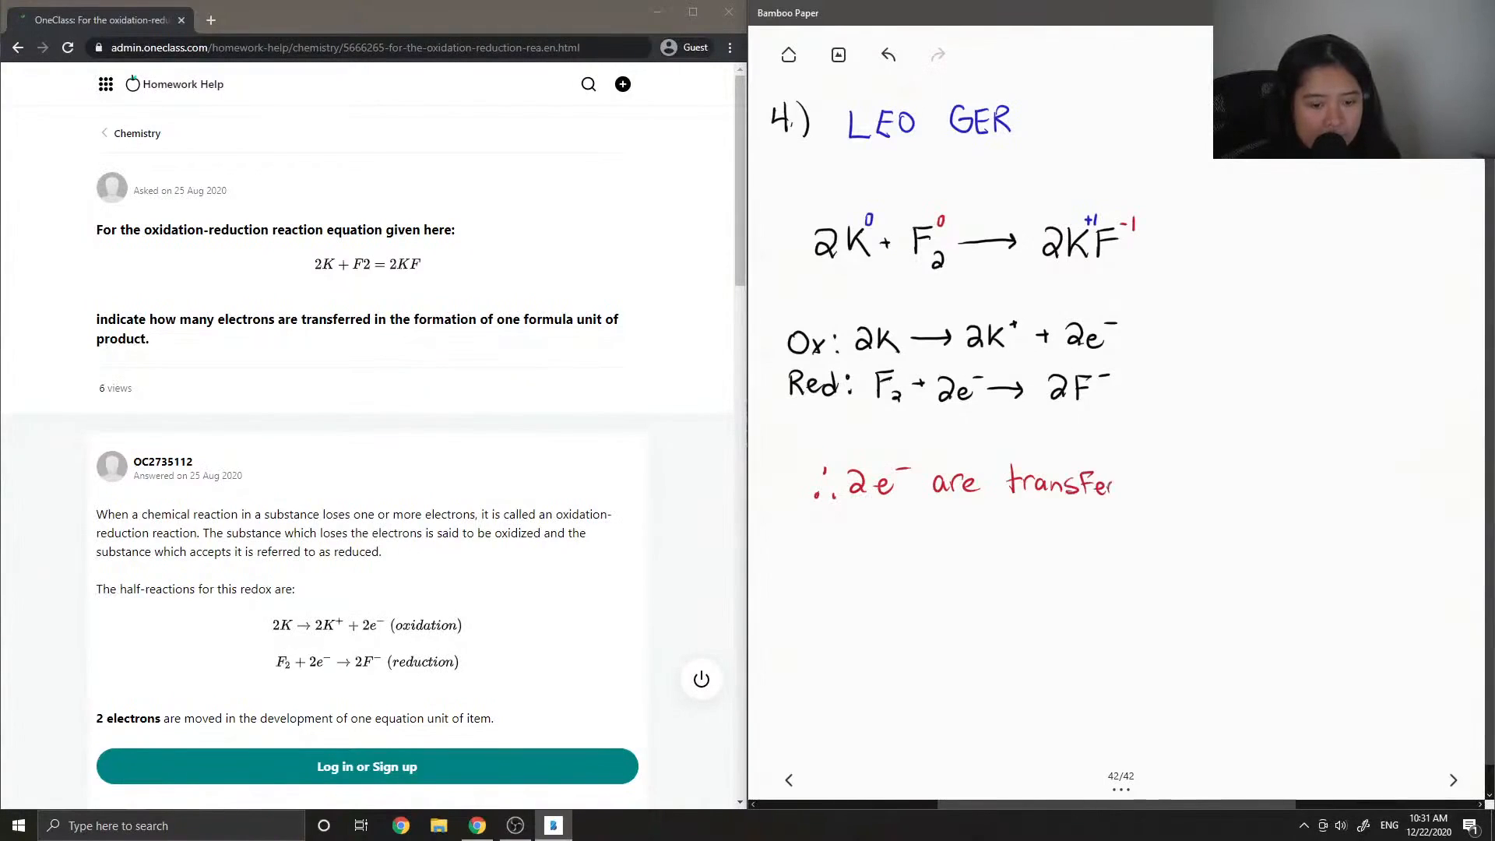
left_click_drag(1115, 482, 1158, 483)
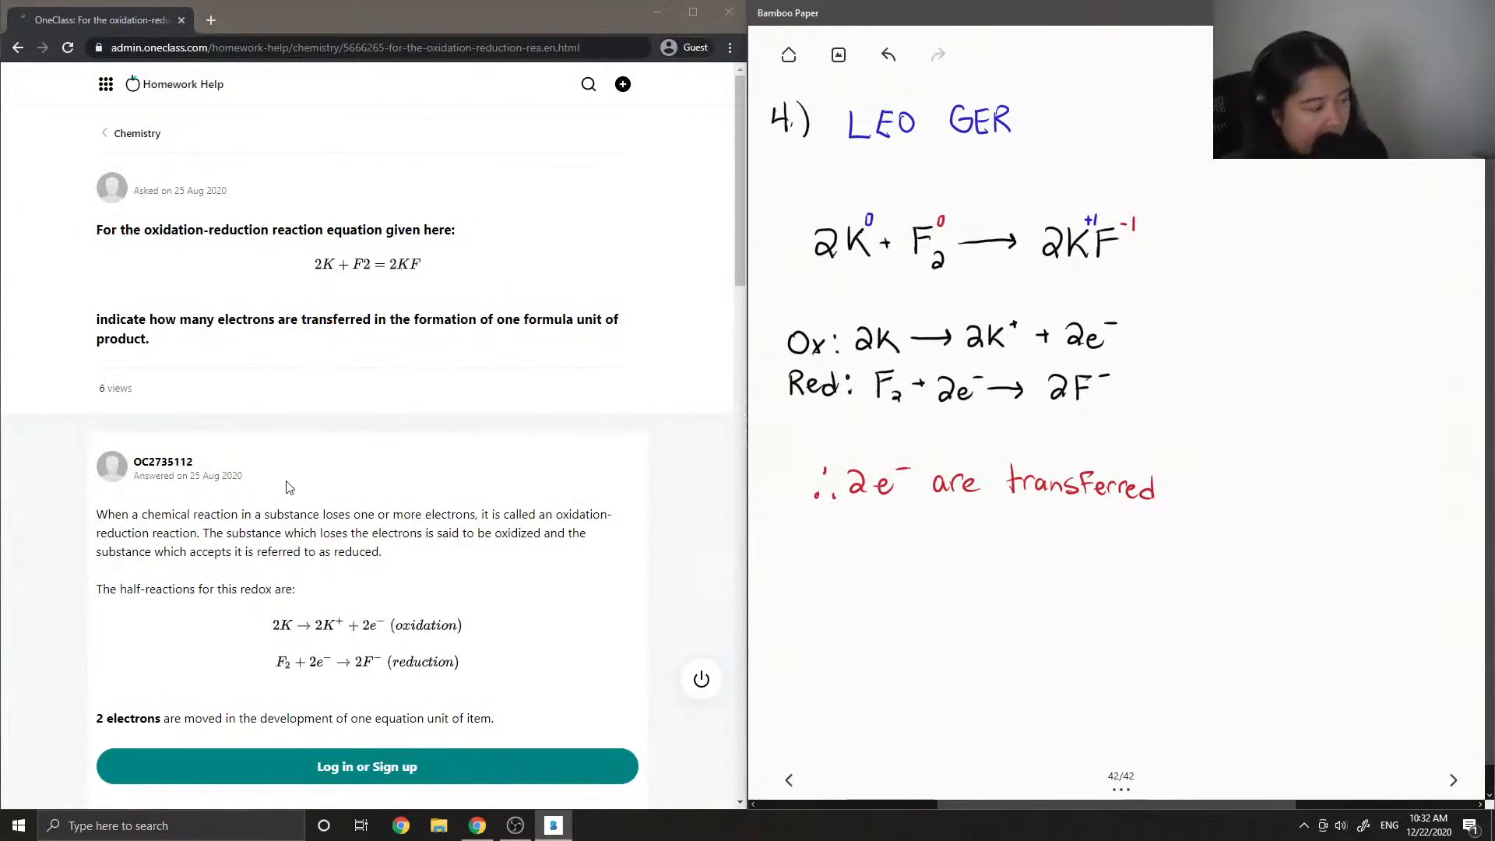
- Scroll the OneClass answer page down to the Verify solution section
scroll("down", 3)
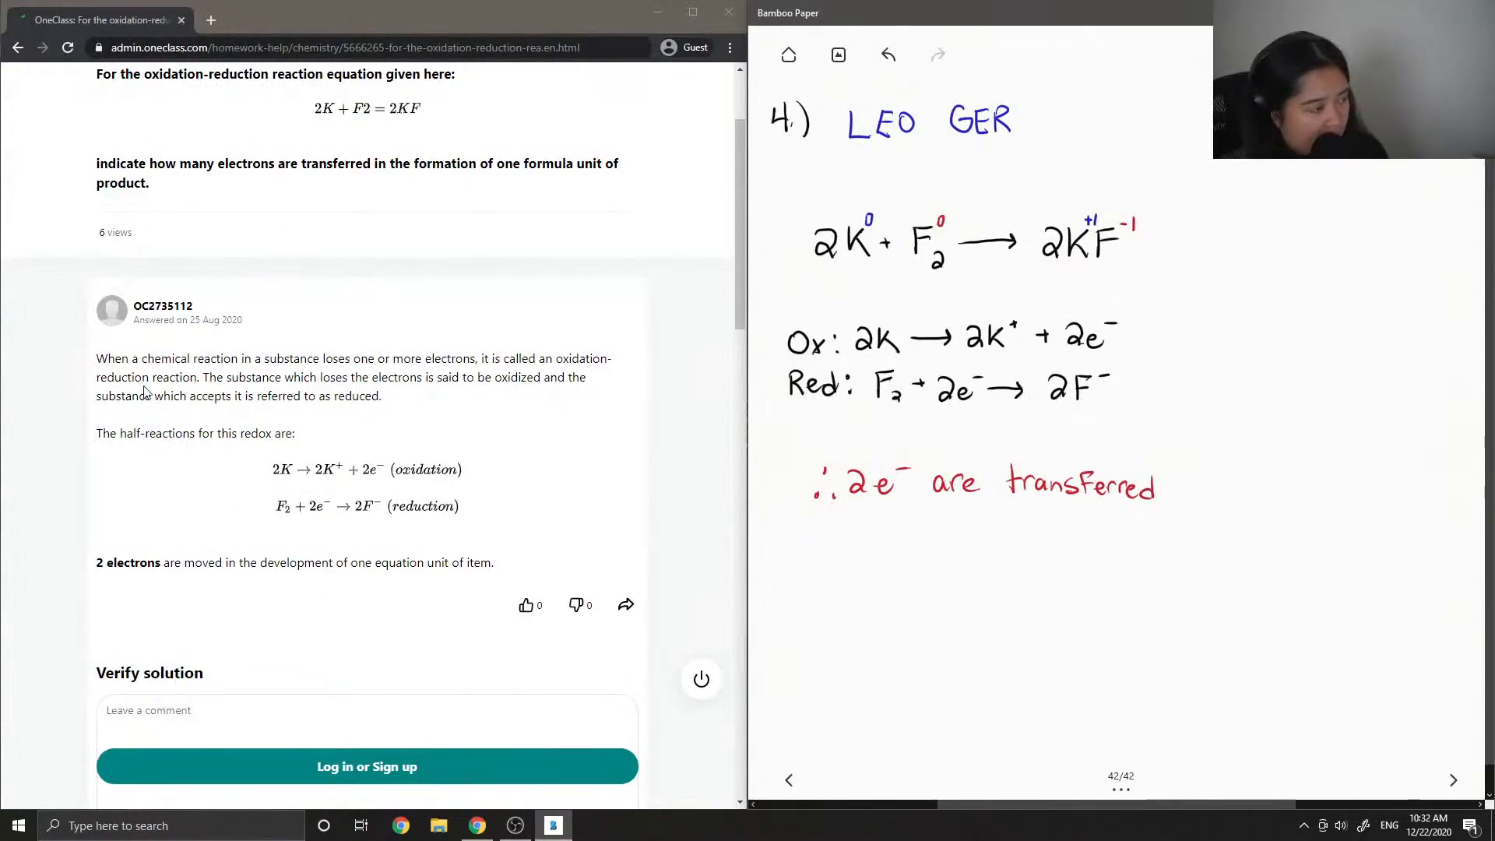
mouse_move(148, 392)
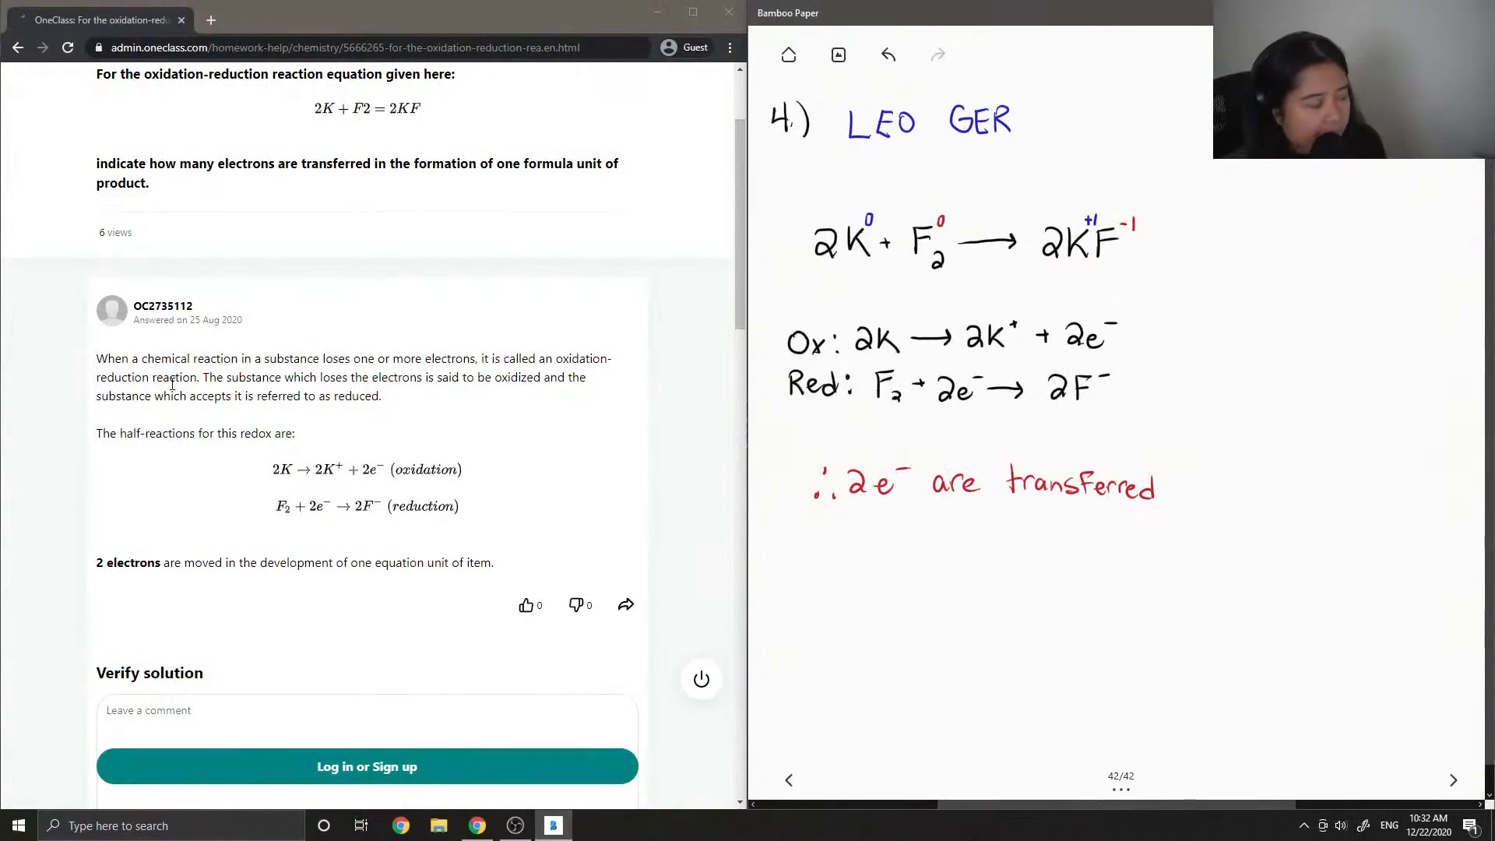
scroll("down", 3)
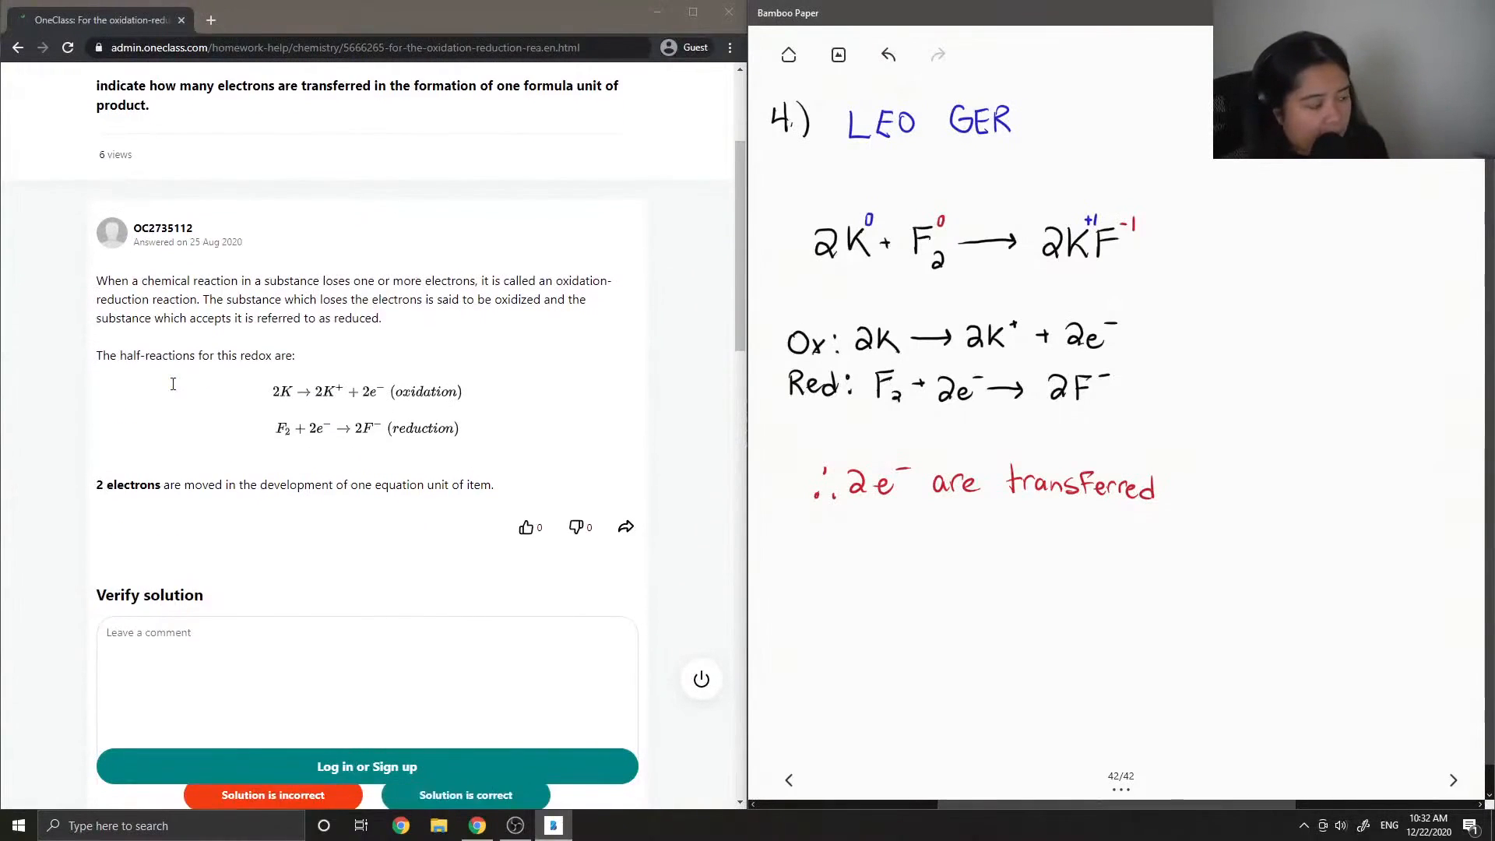
scroll("down", 3)
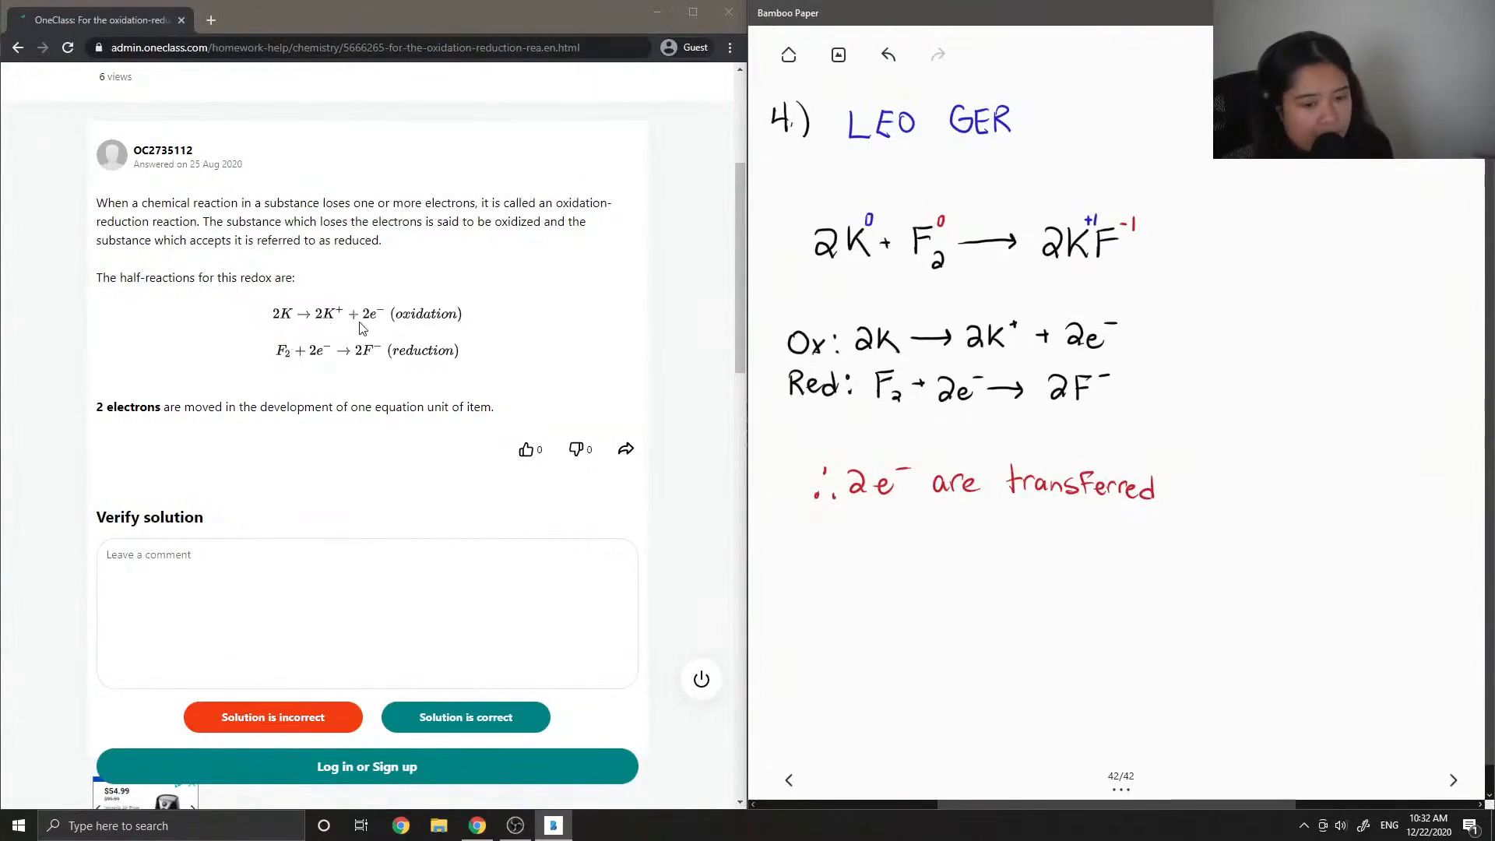
mouse_move(323, 395)
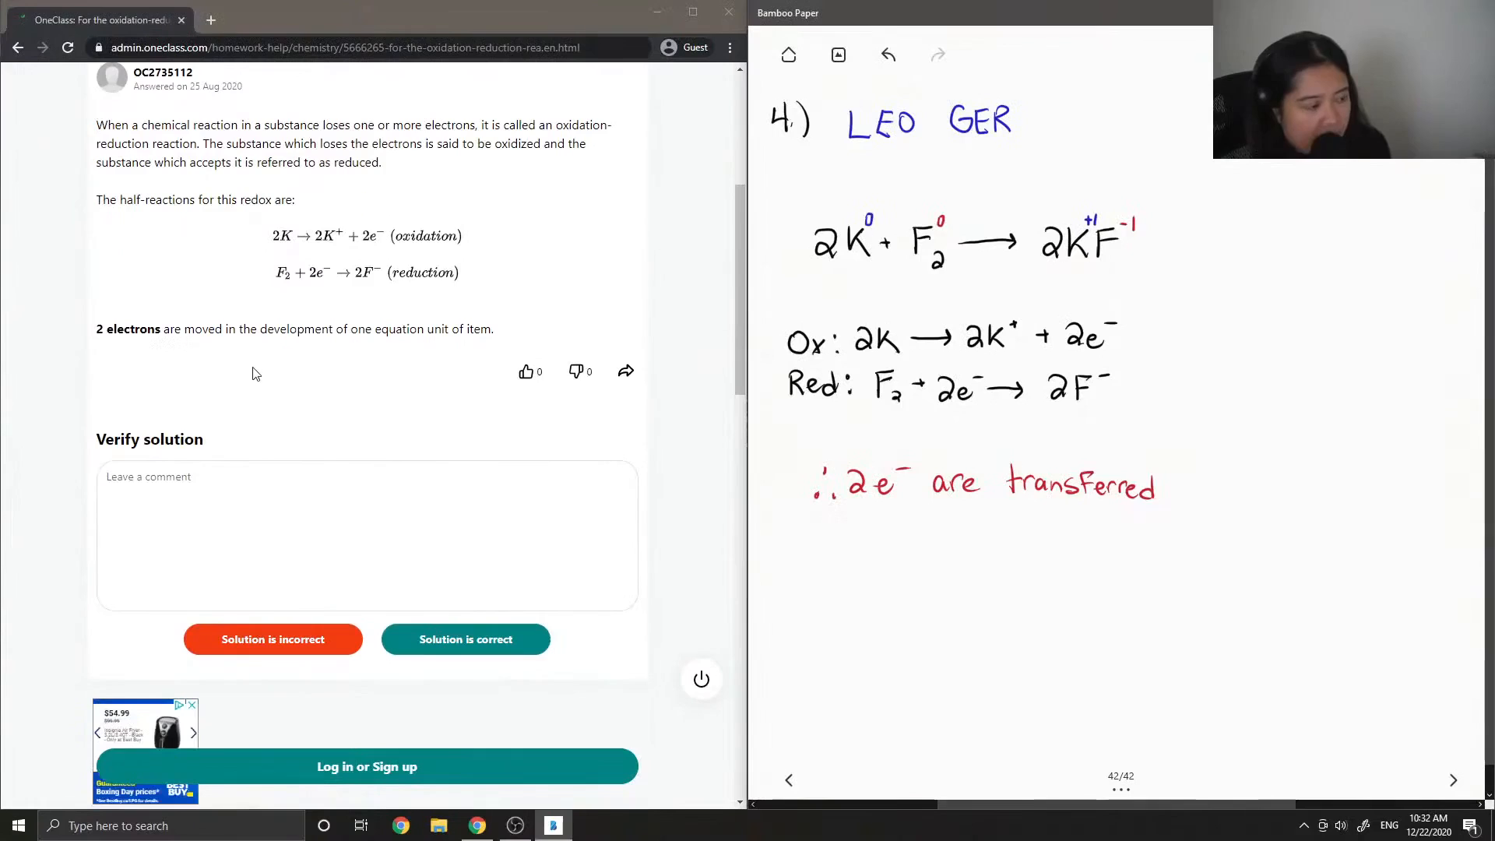
- Enter the verification comment 'This solution is correct! Great job.'
left_click(367, 534)
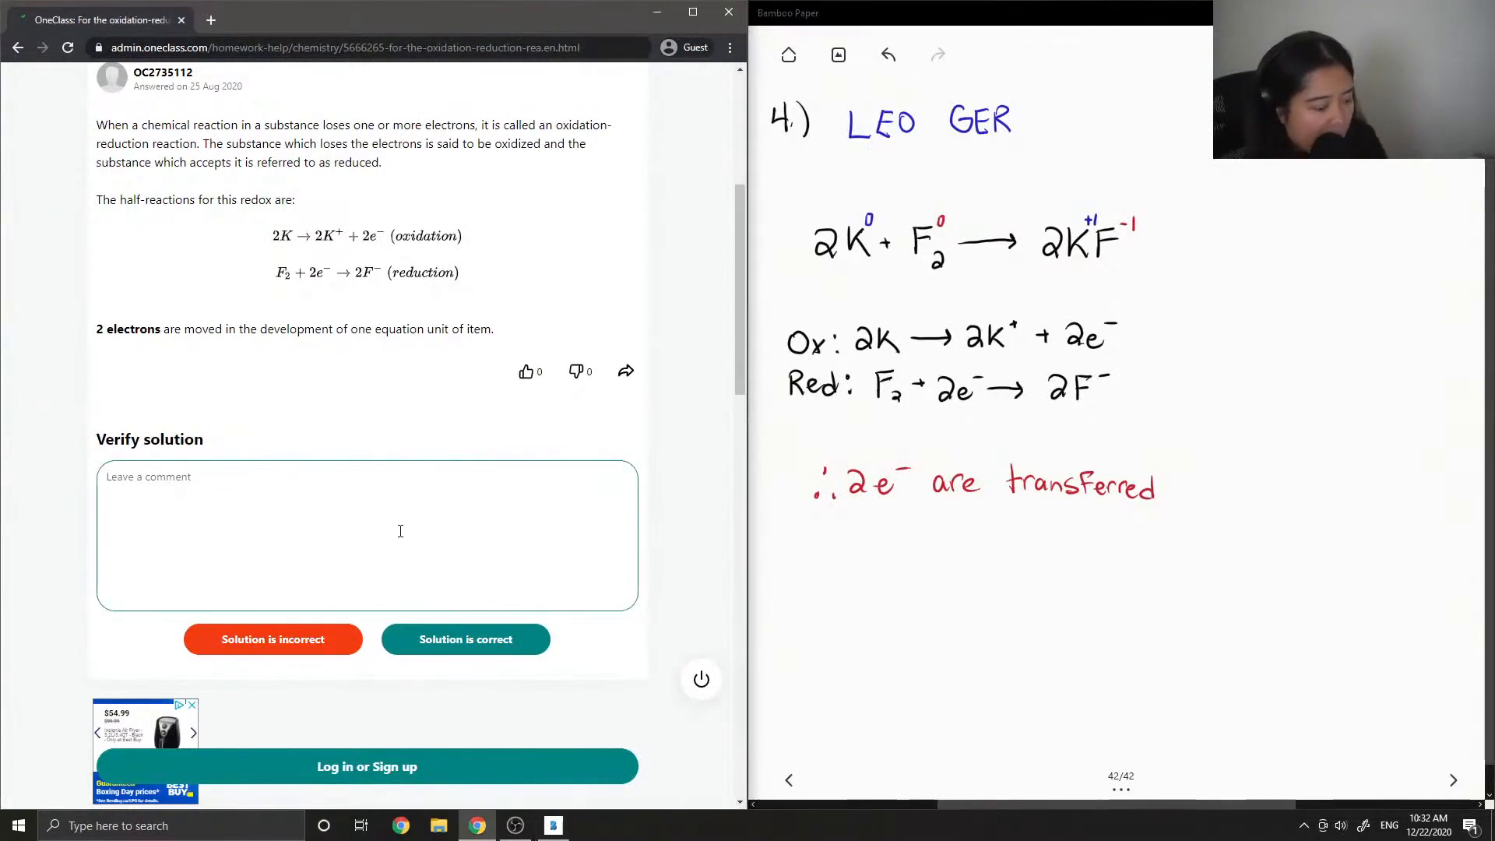
type("This solution is")
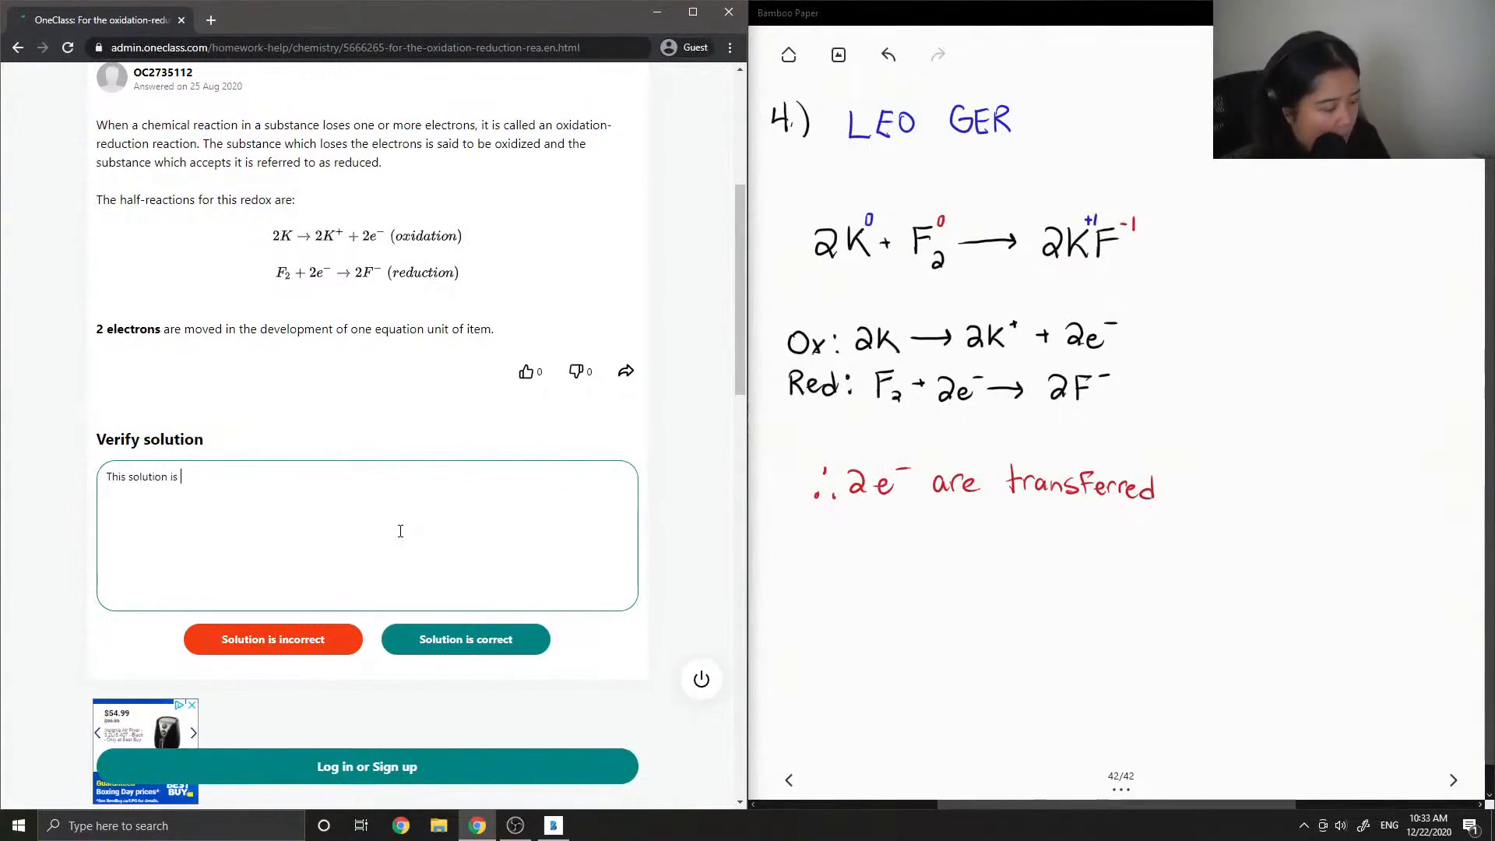
type("correct!")
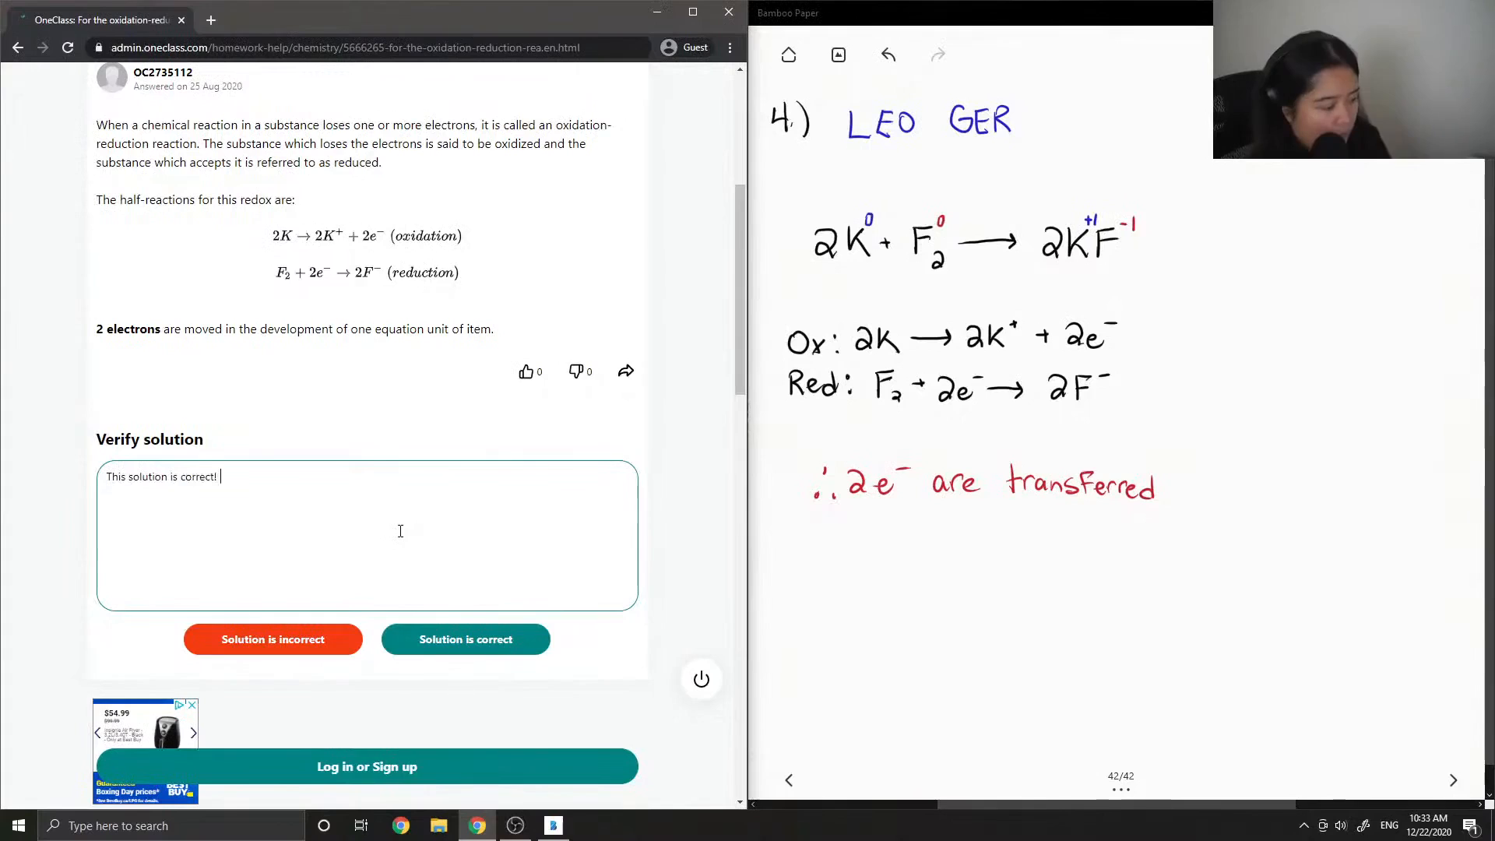
type("Great job")
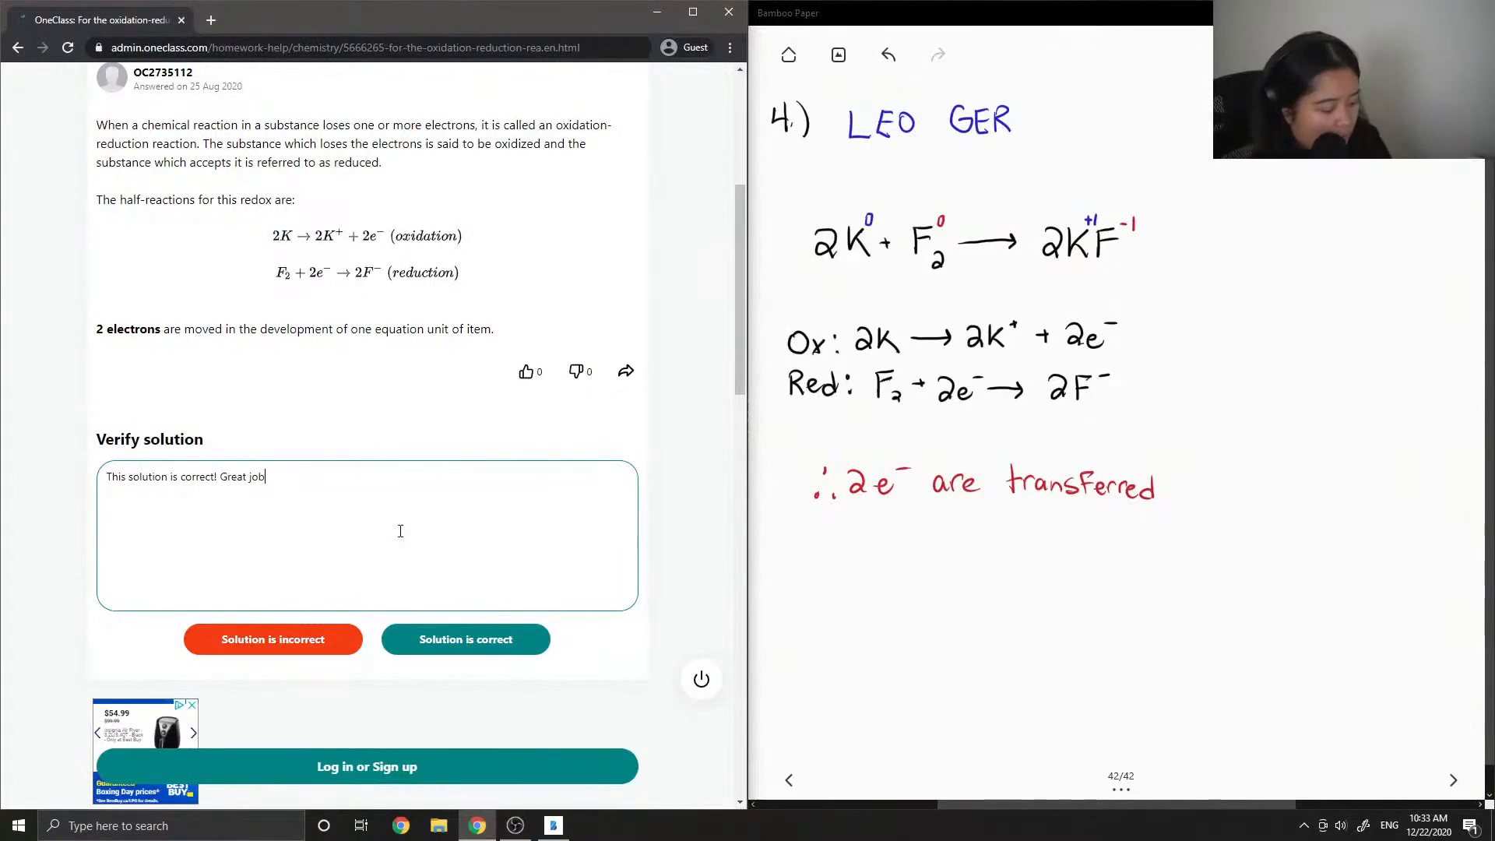
type(".")
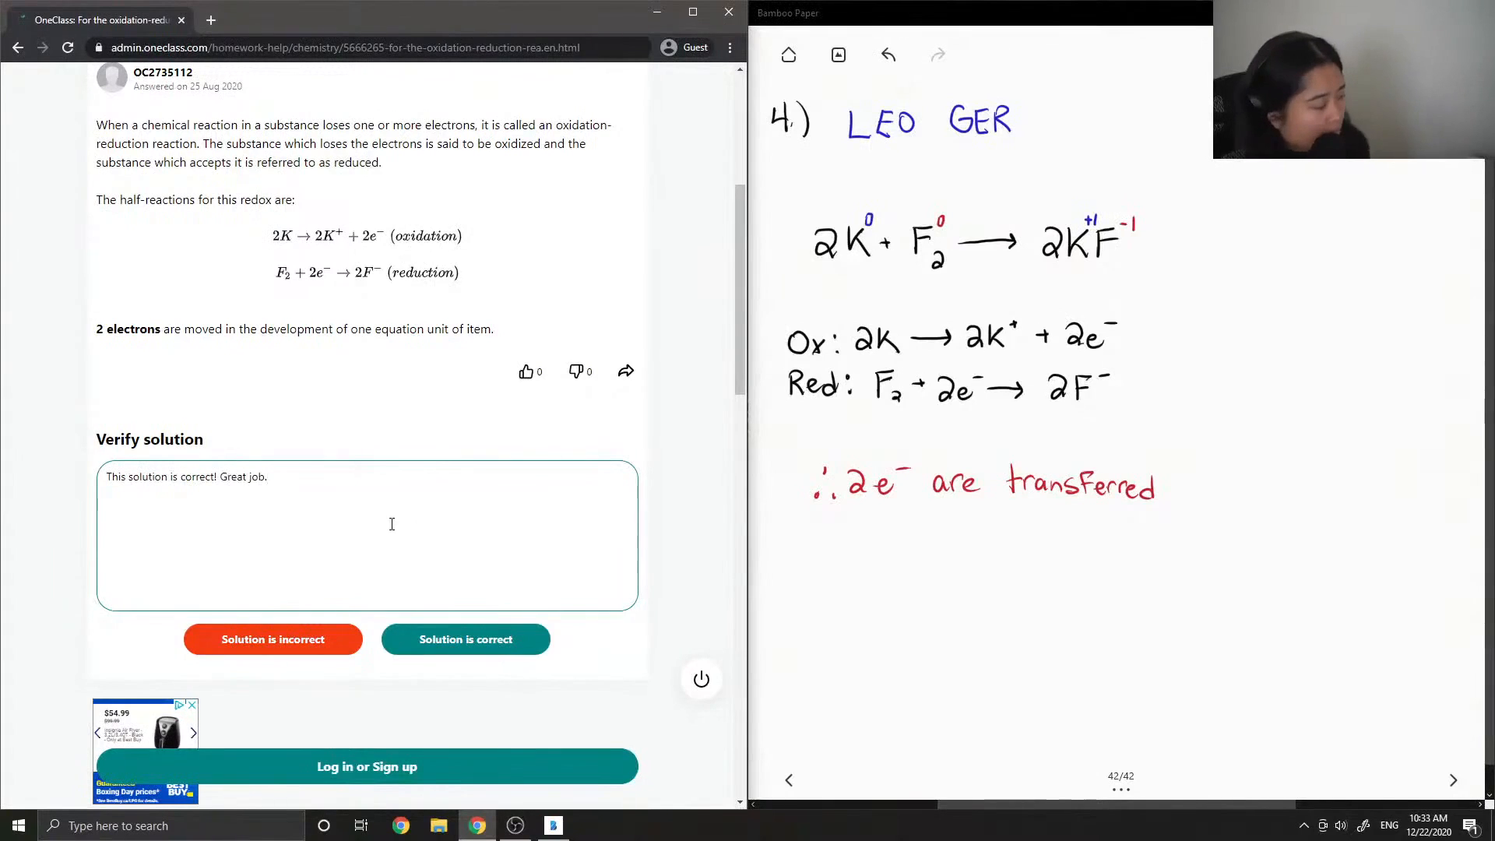